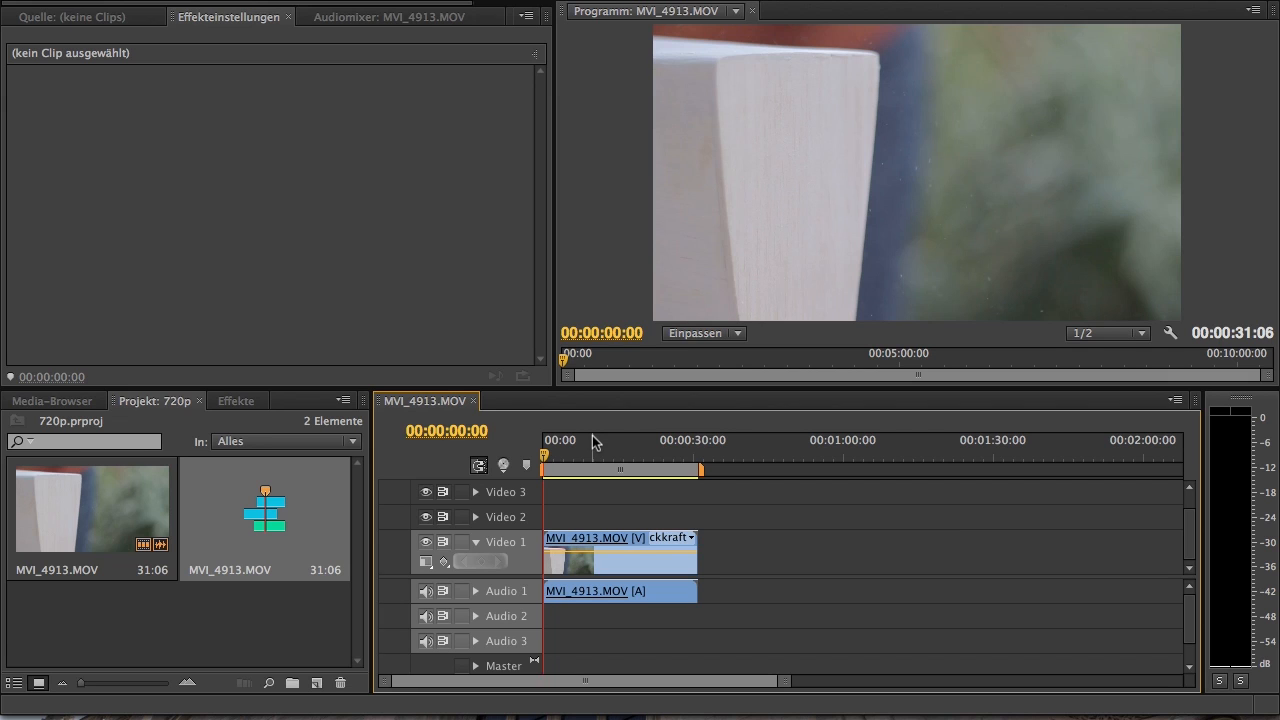
Check the MVI_4913.MOV sequence properties, then bring up its H.264 export settings.
right_click(265, 515)
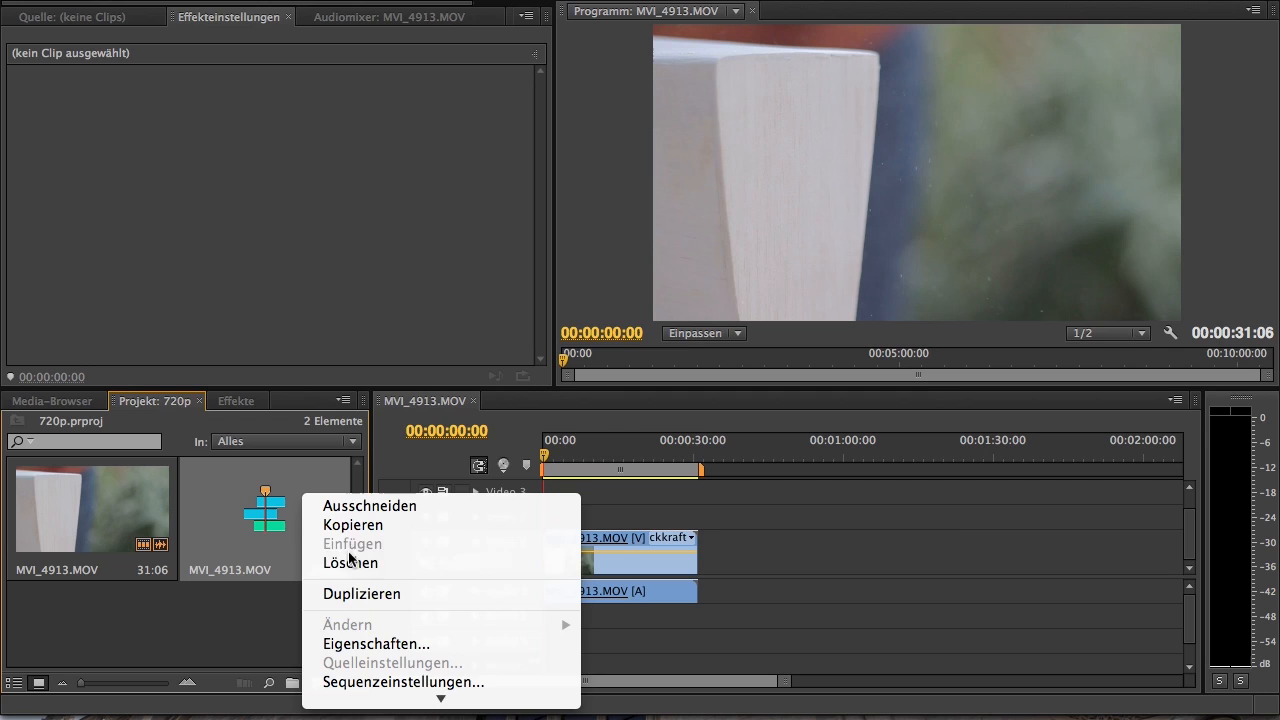
left_click(369, 643)
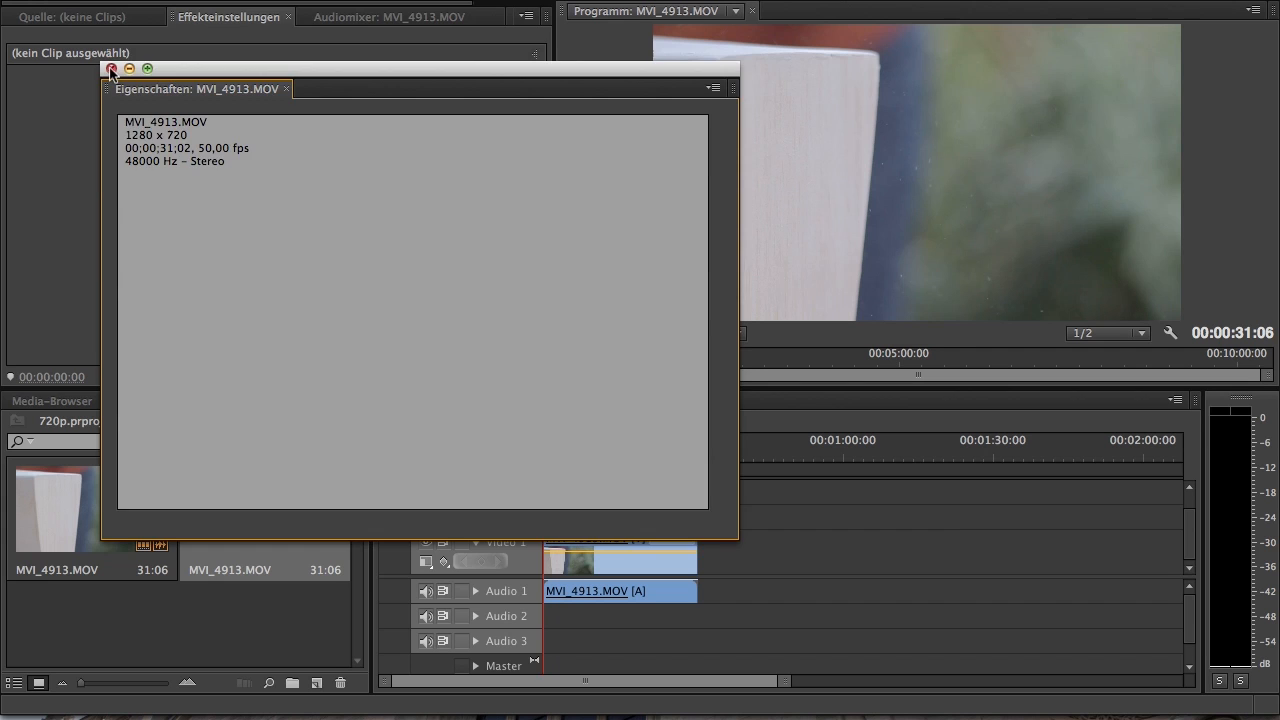
left_click(110, 68)
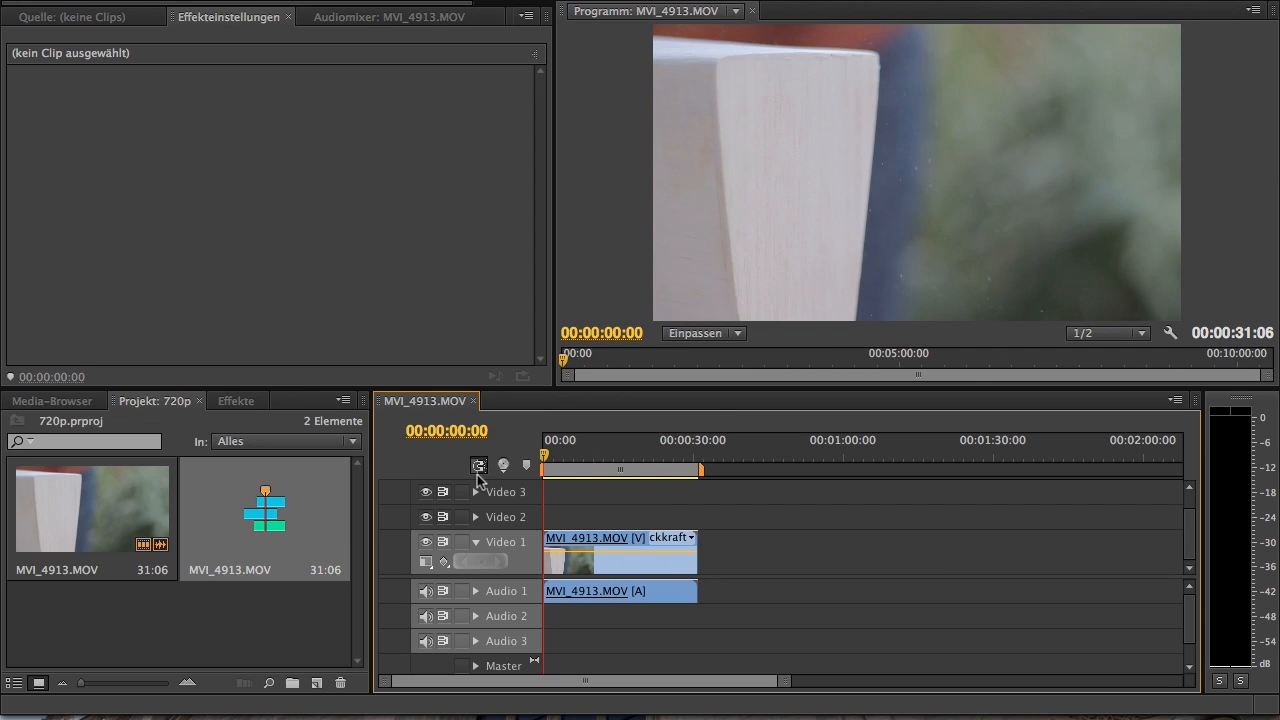
mouse_move(304, 82)
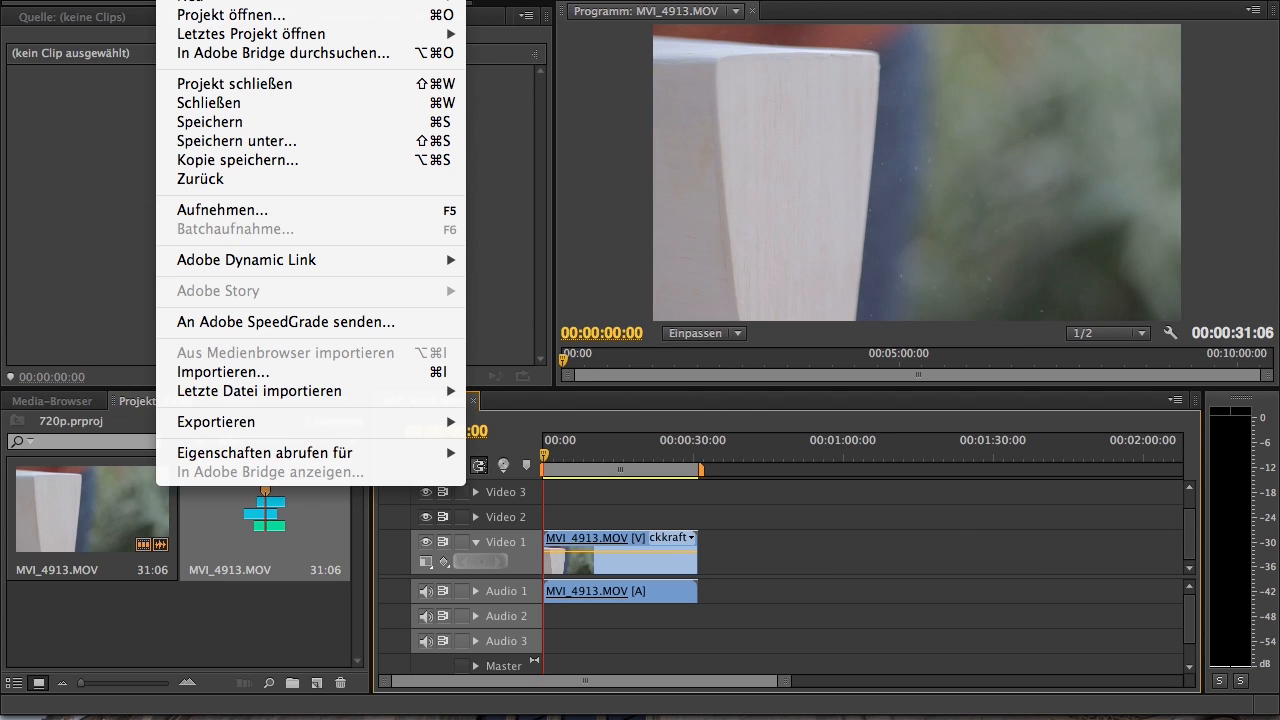
mouse_move(283, 392)
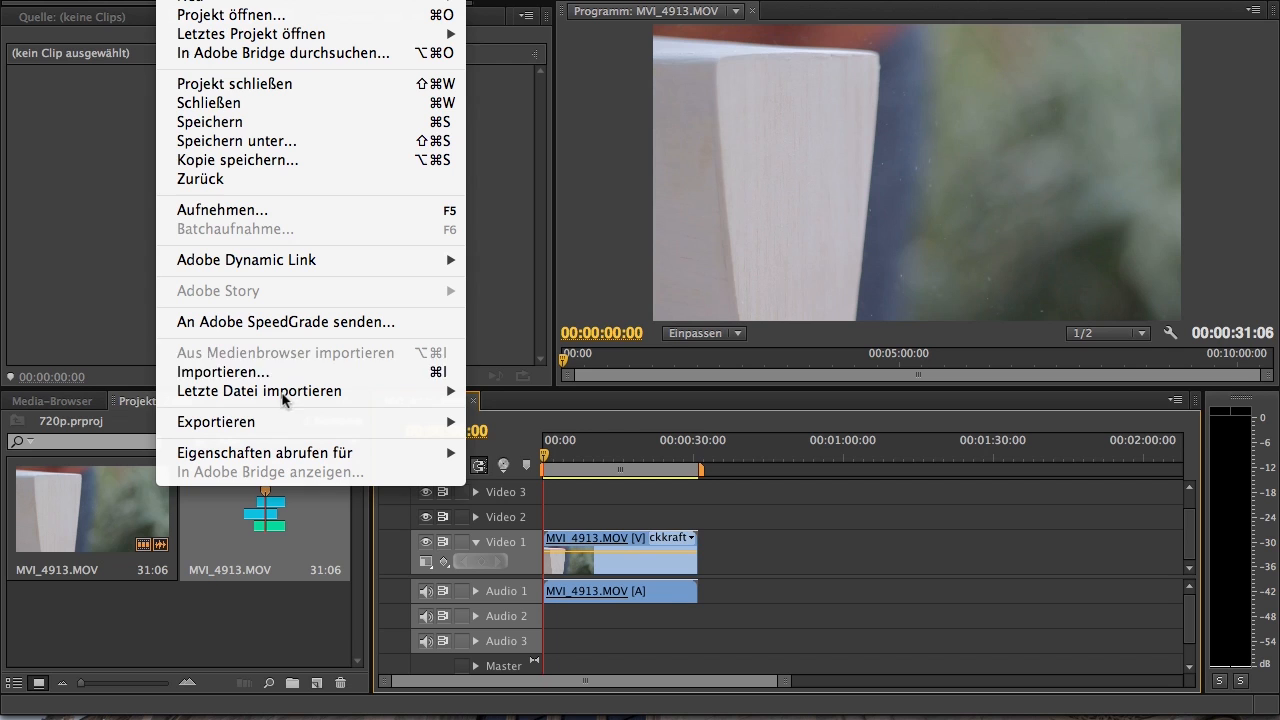
mouse_move(216, 422)
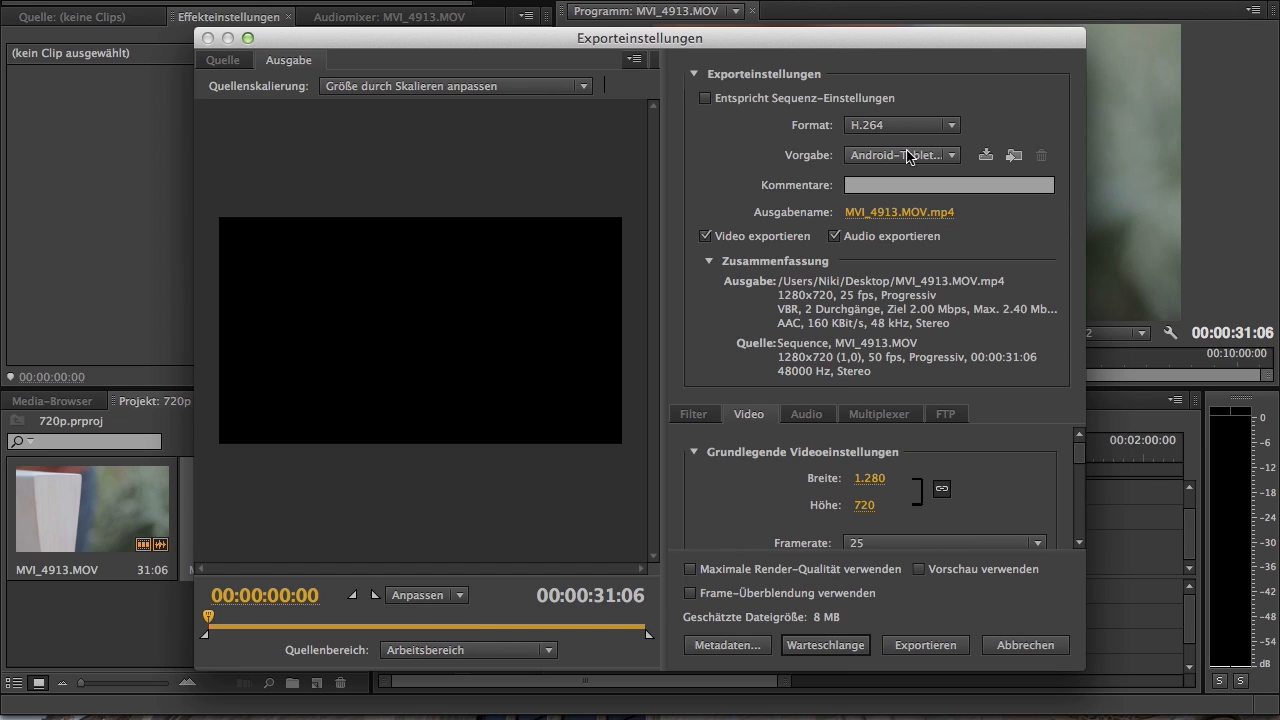
Apply the HD 720p 25 preset to the H.264 export, targeting 6 Mbps.
left_click(902, 155)
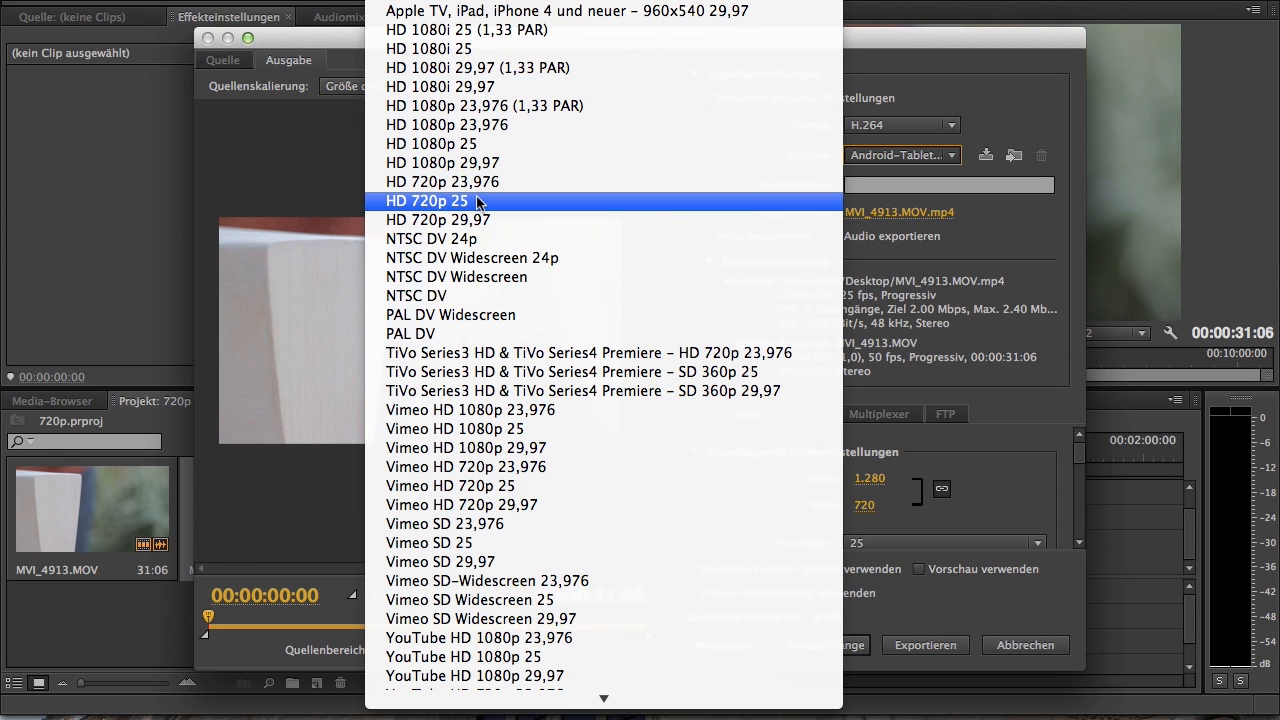
left_click(428, 201)
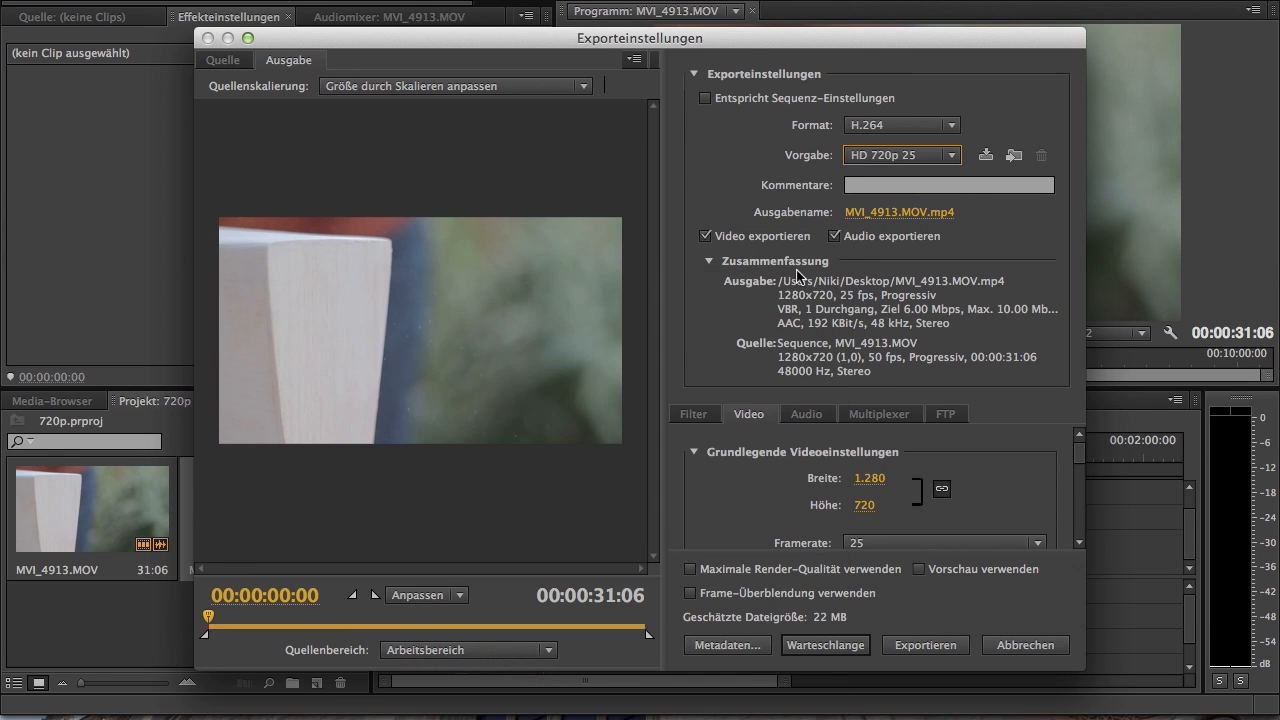
mouse_move(764, 333)
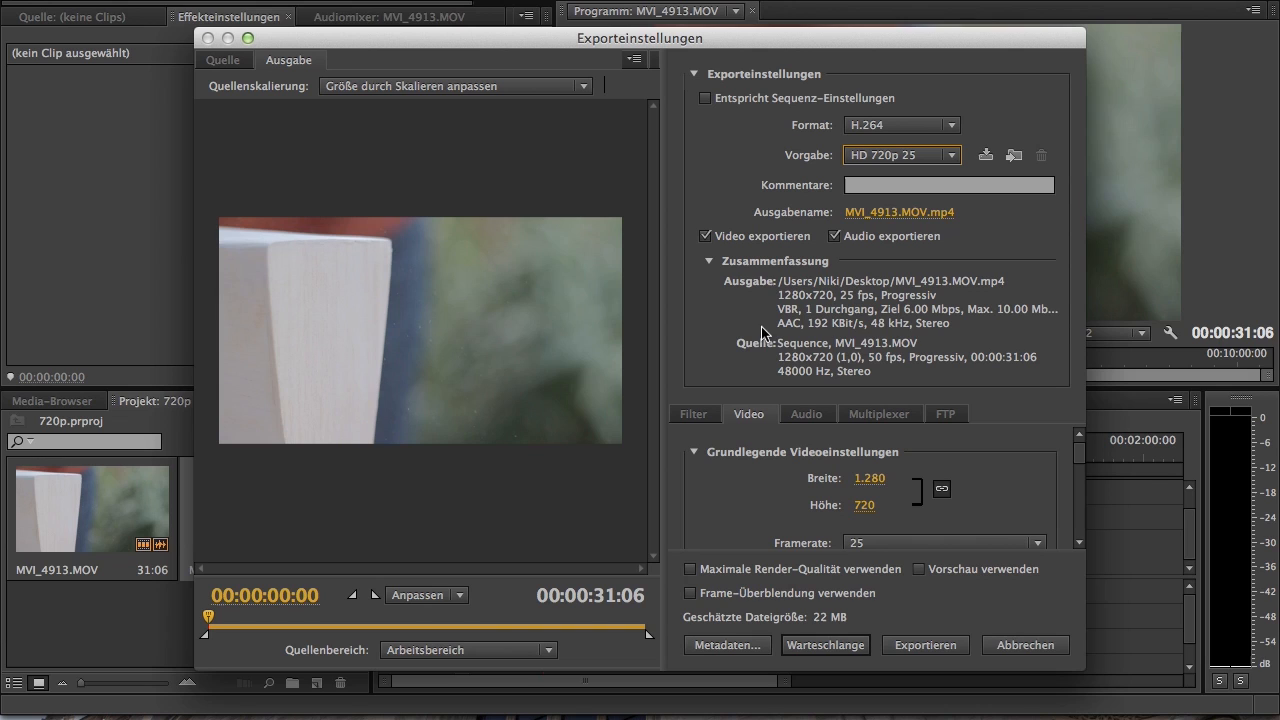
mouse_move(694, 346)
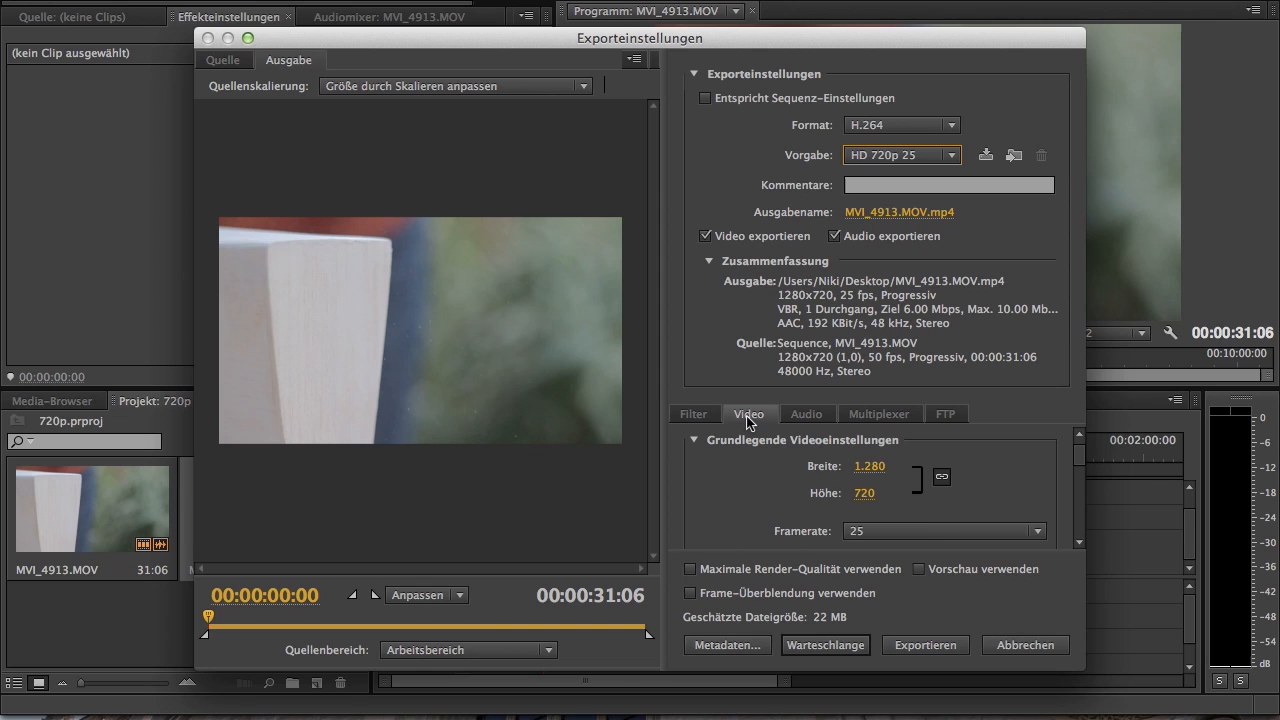
mouse_move(781, 447)
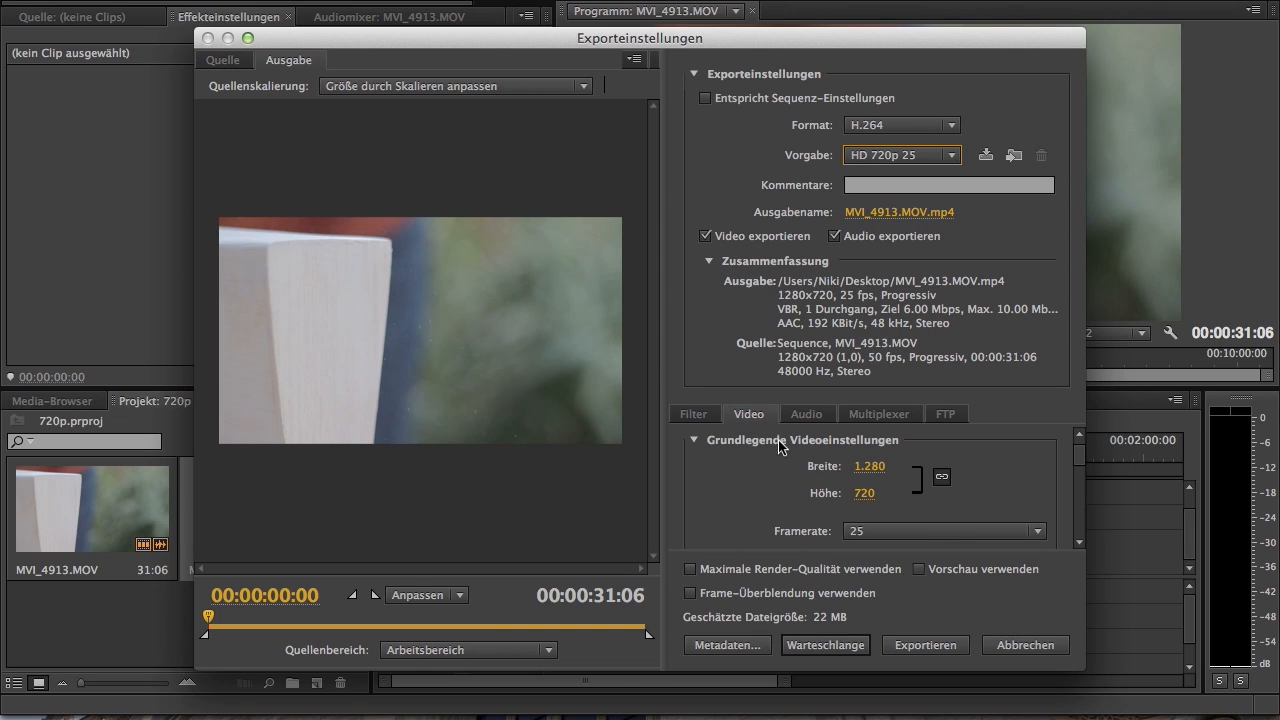
mouse_move(815, 445)
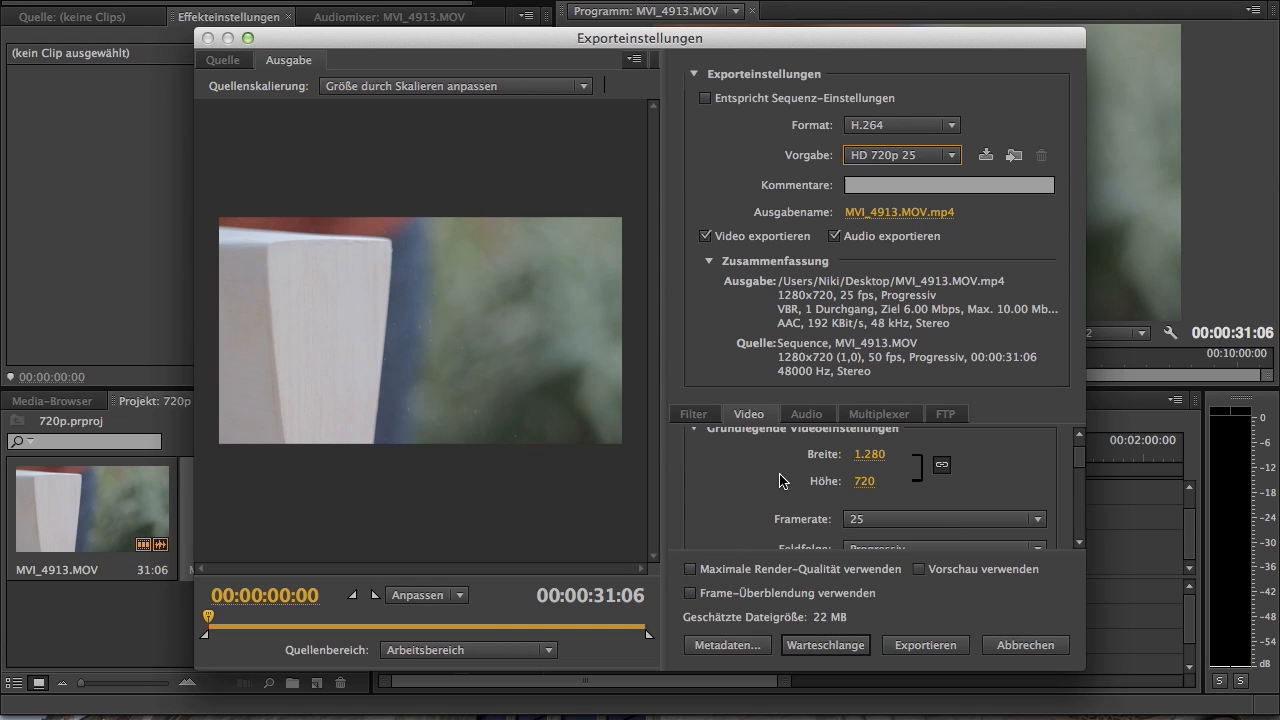
Change the export frame rate to 50 fps and begin encoding MVI_4913.MOV.
scroll("down", 3)
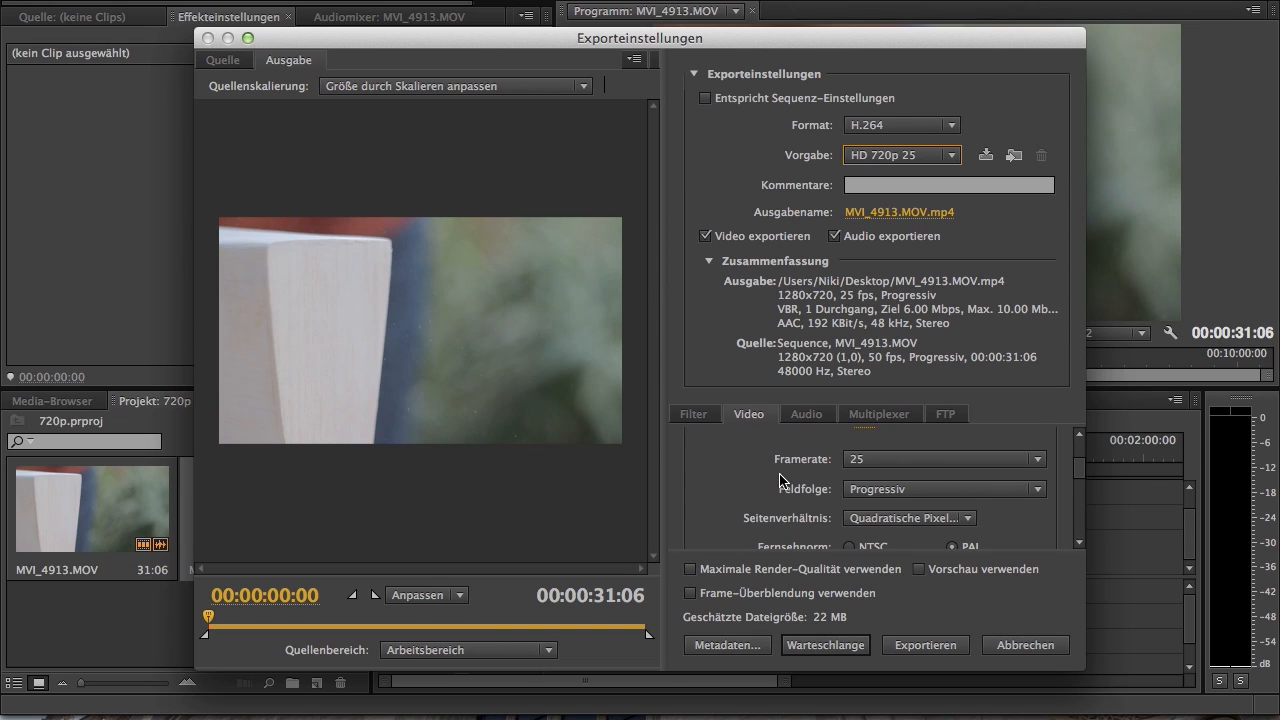
left_click(942, 459)
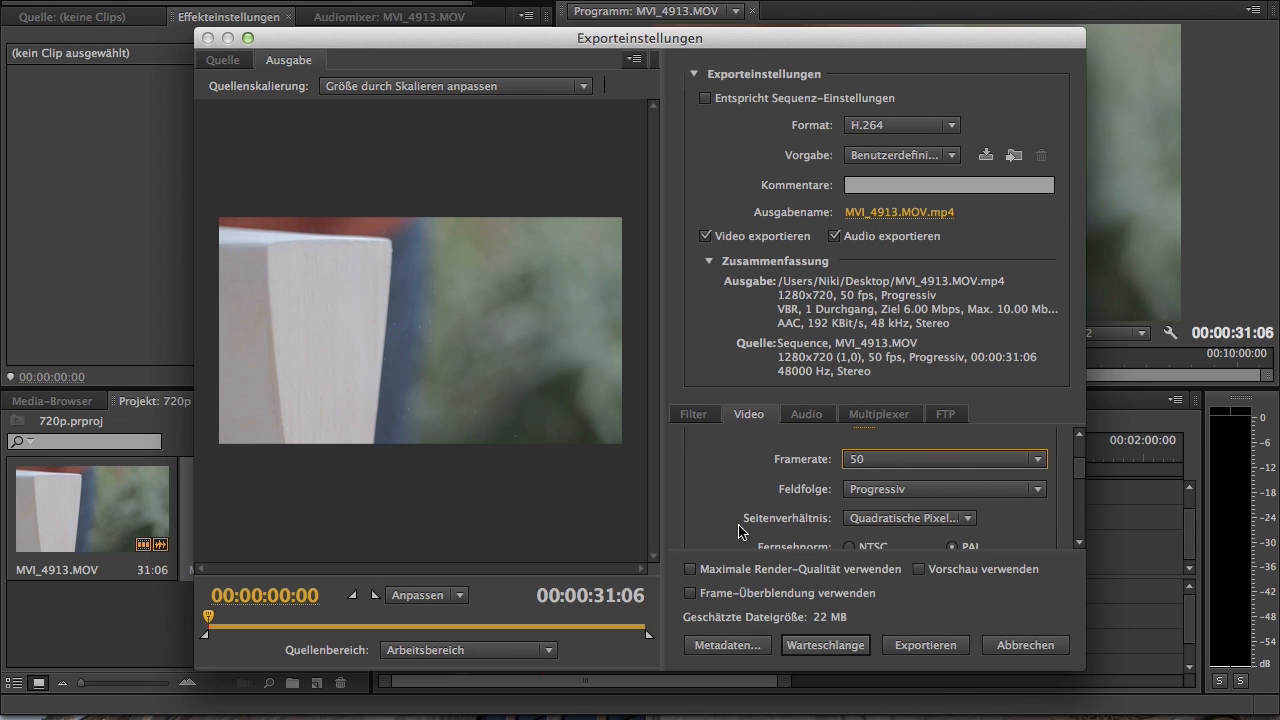
mouse_move(740, 278)
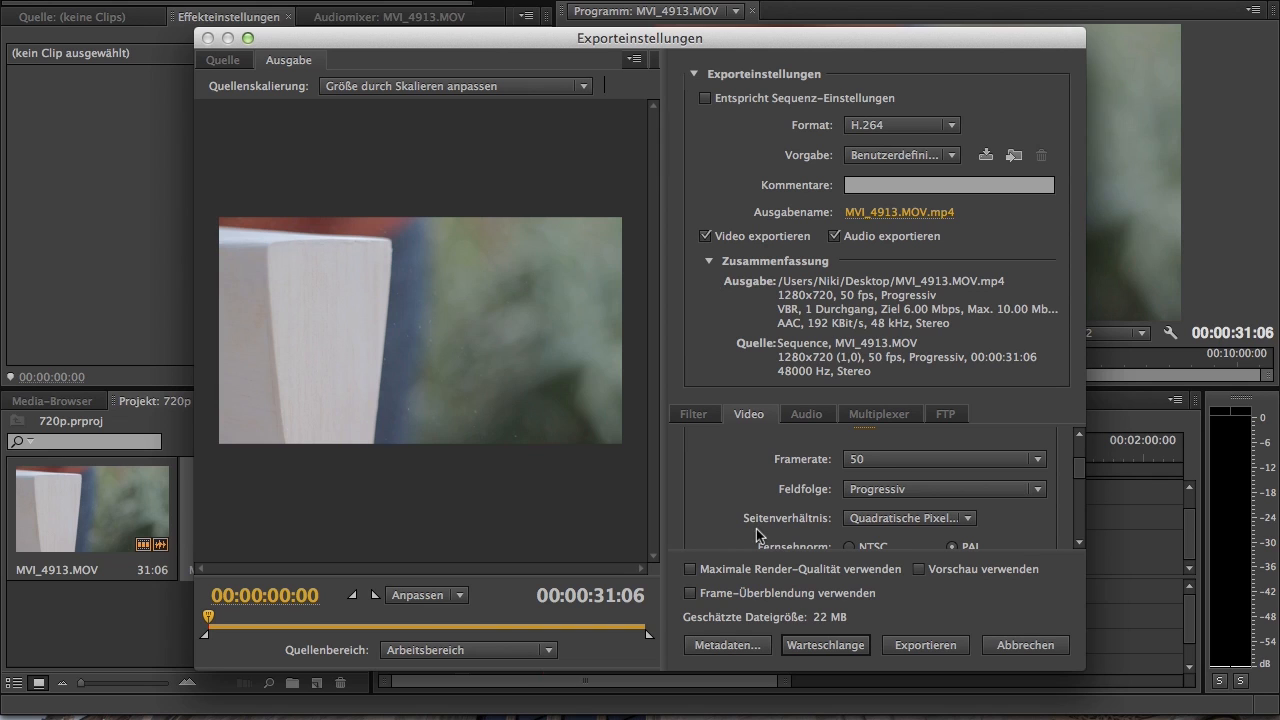
scroll("down", 3)
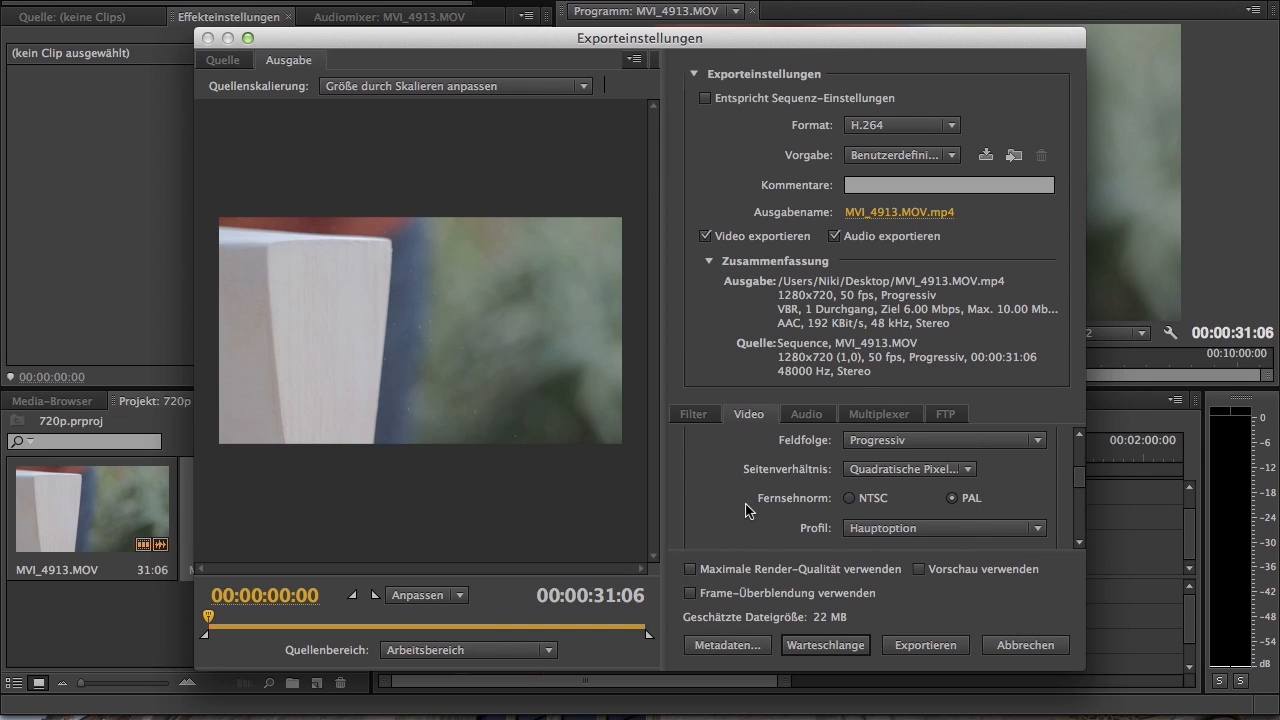
left_click(924, 645)
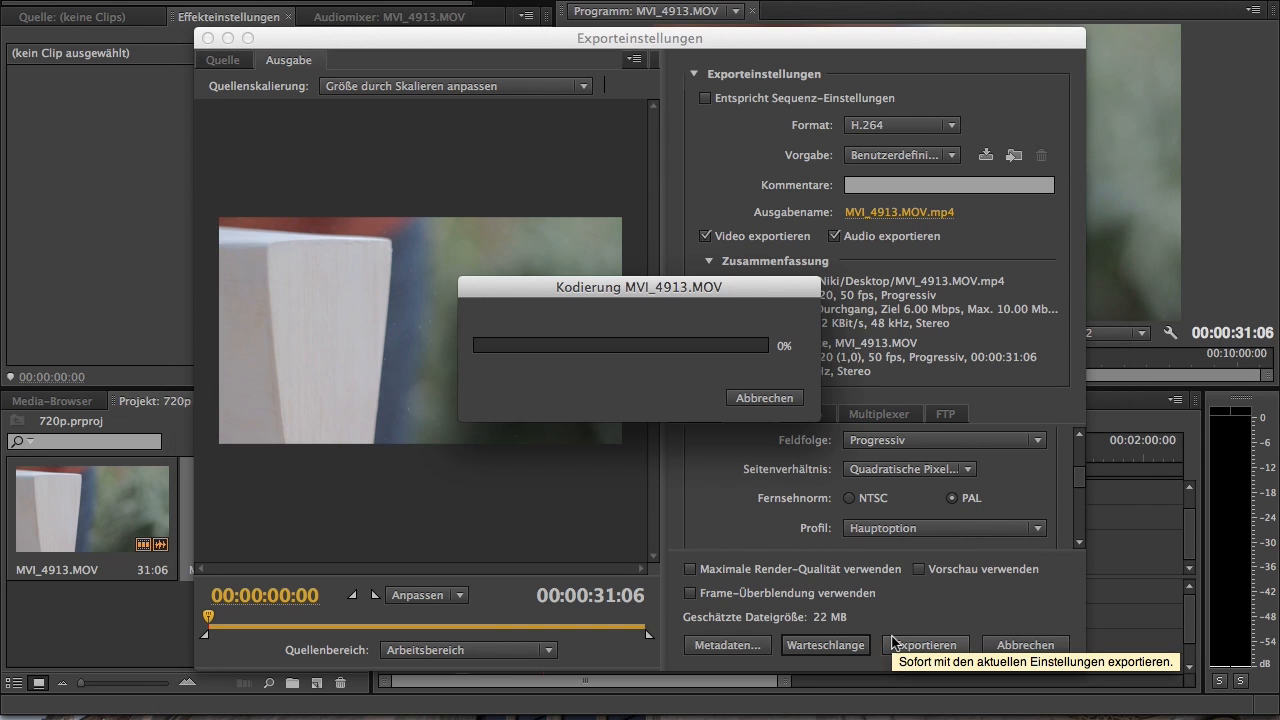